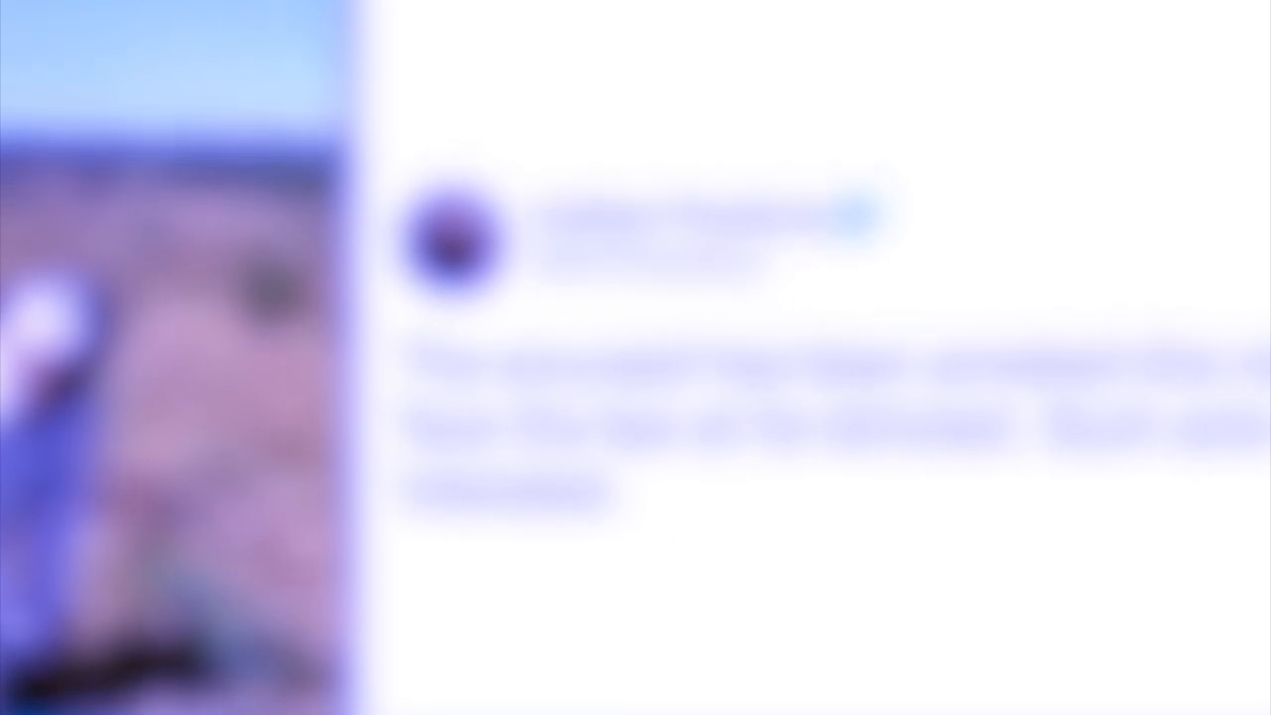
scroll(down, 3)
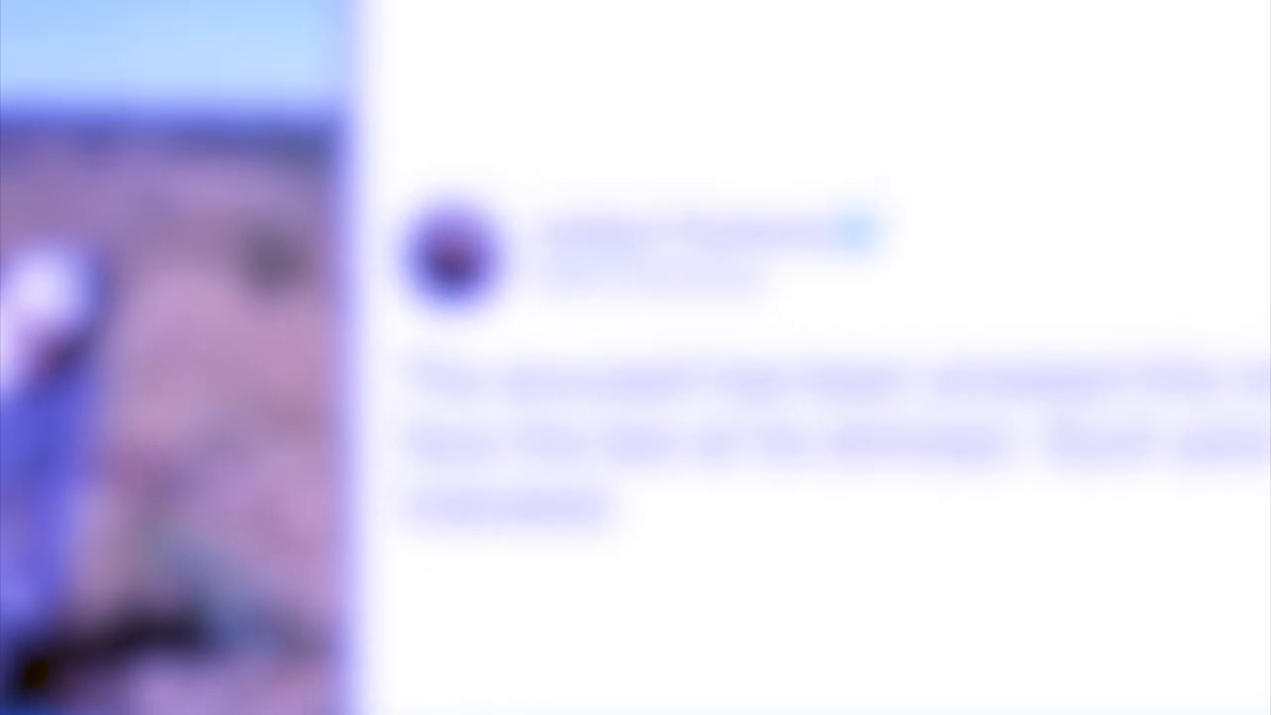